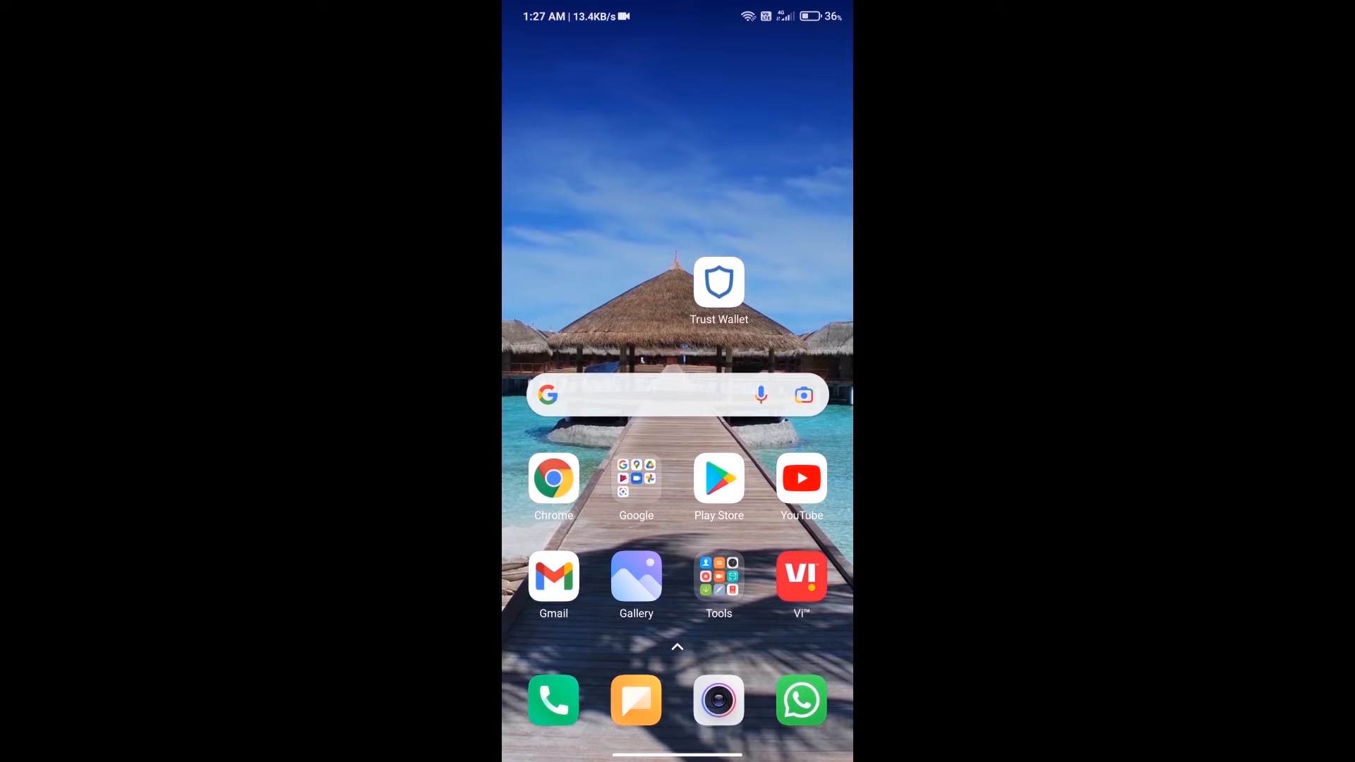
Launch Trust Wallet from the phone home screen to view the token balances.
click(719, 282)
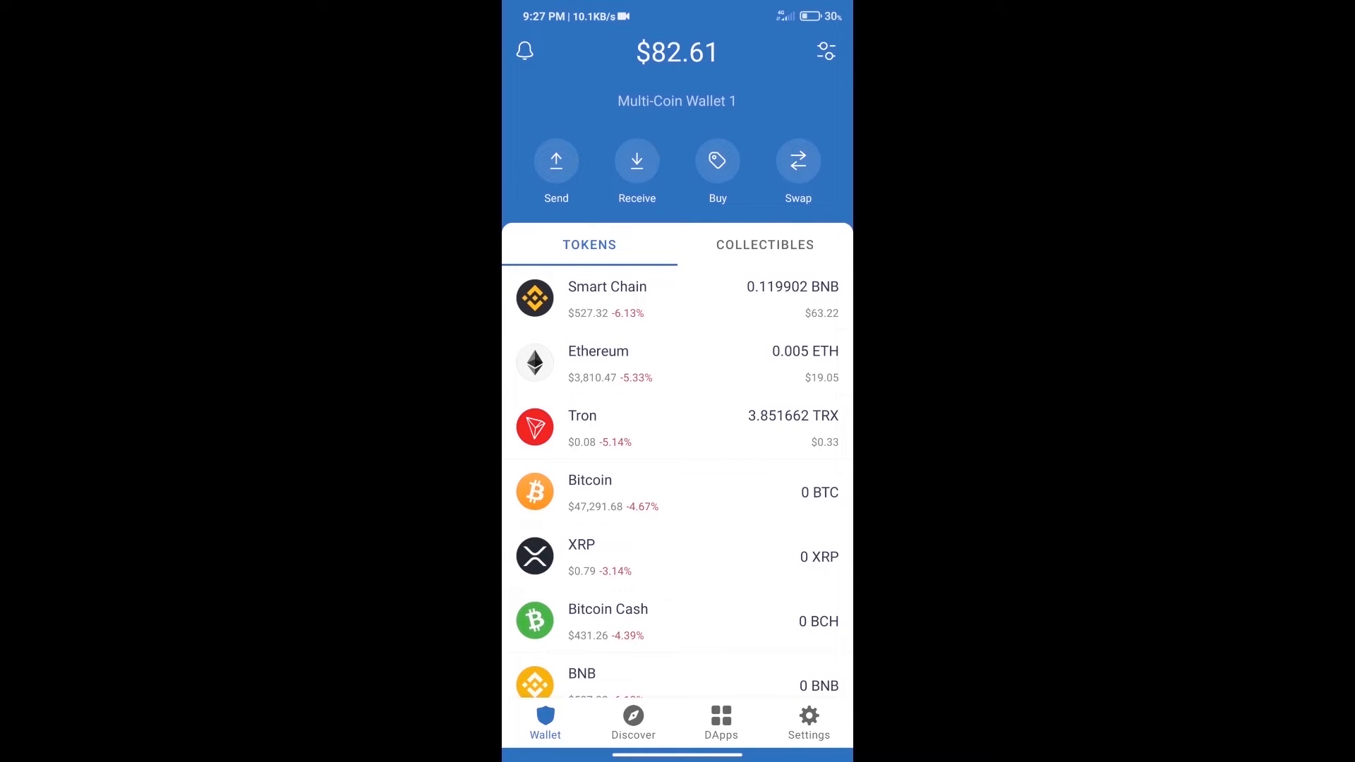
click(717, 161)
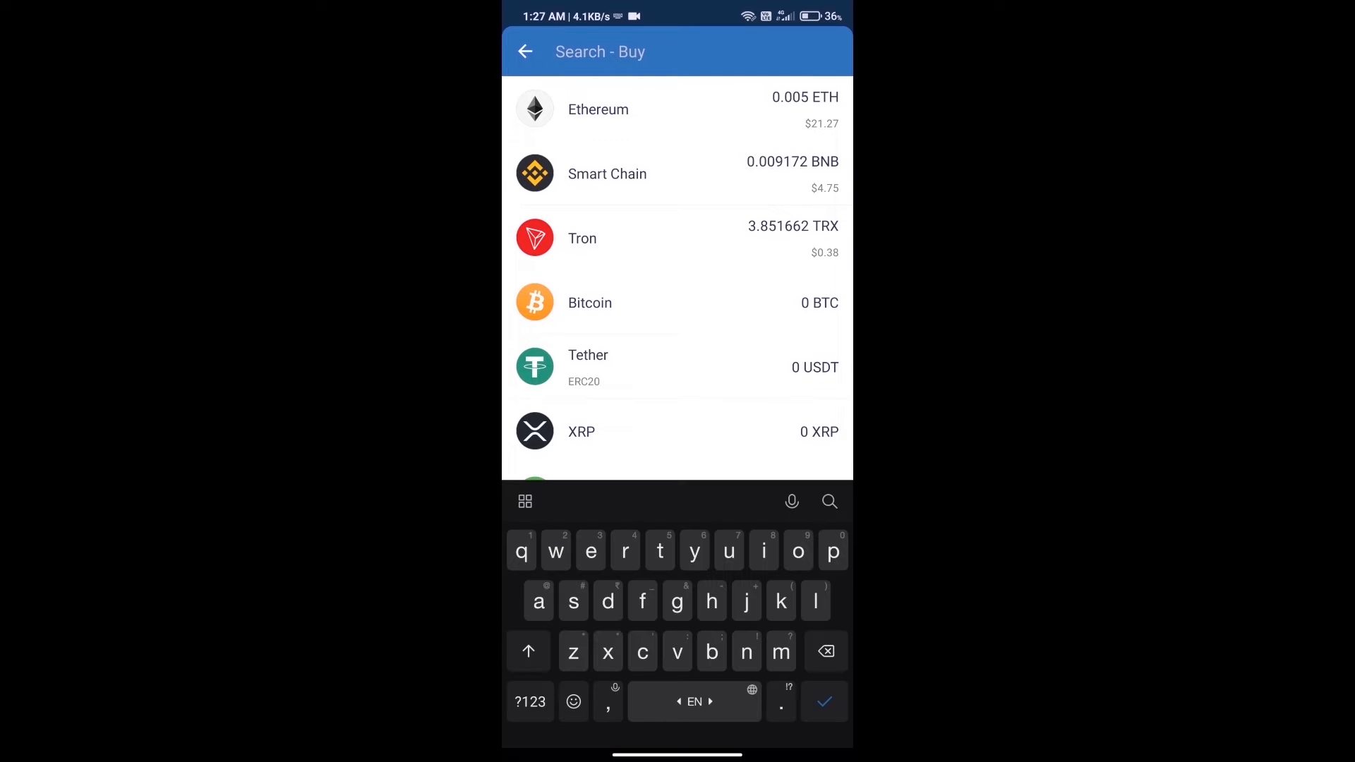
text(eth)
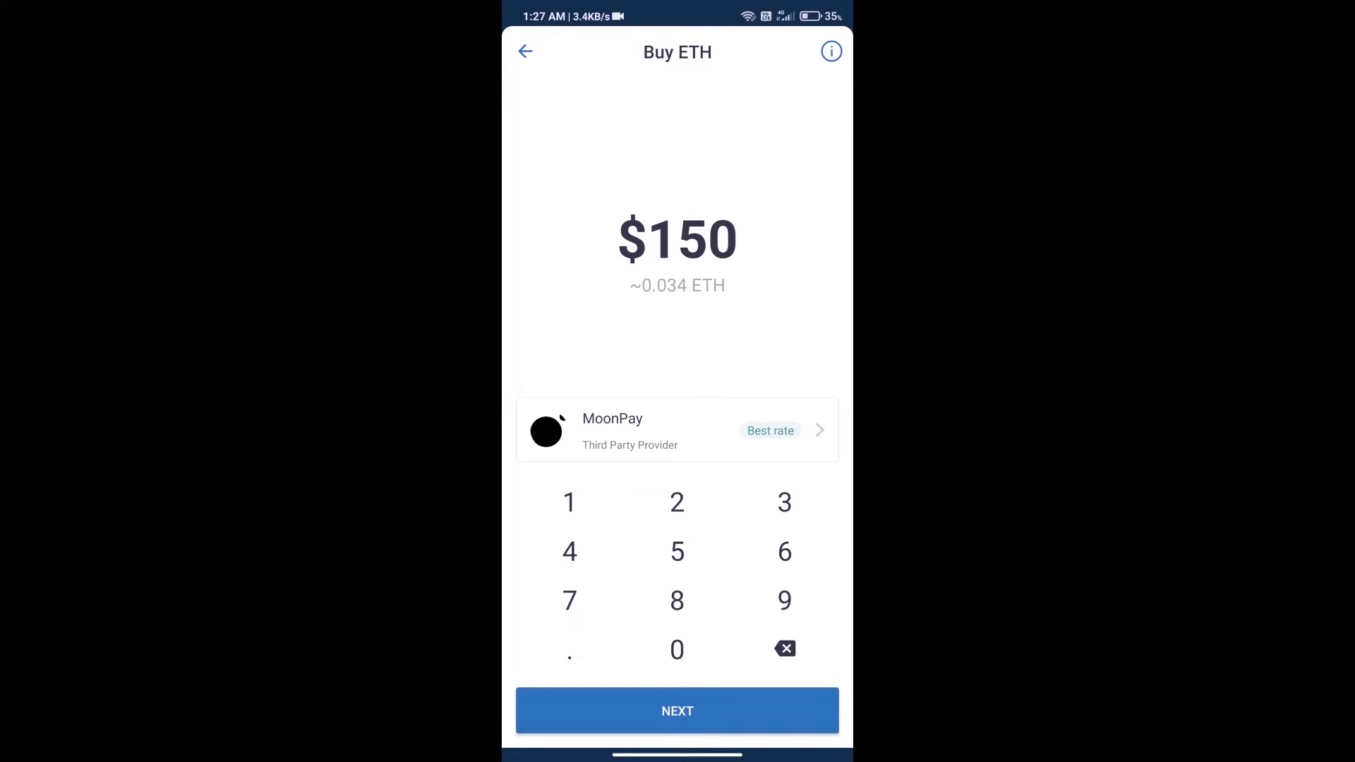
click(677, 649)
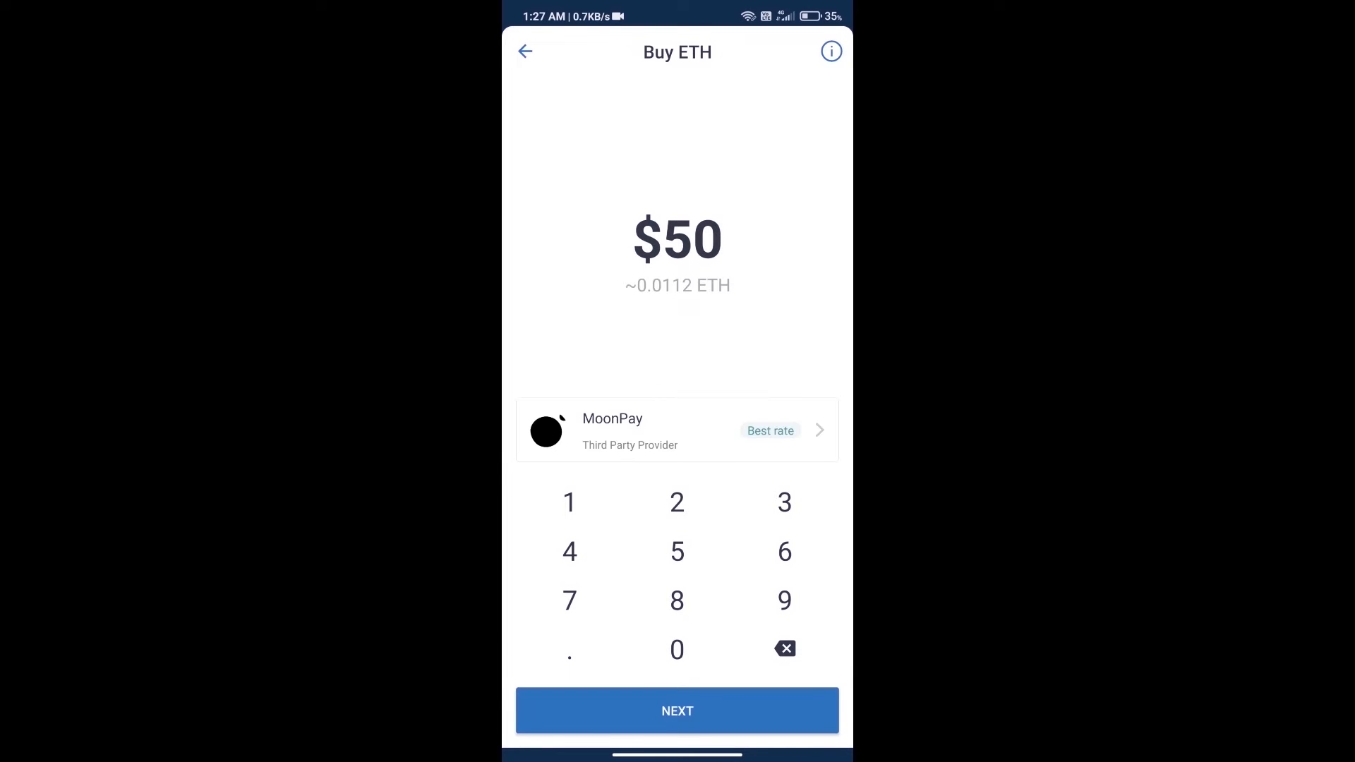
click(524, 51)
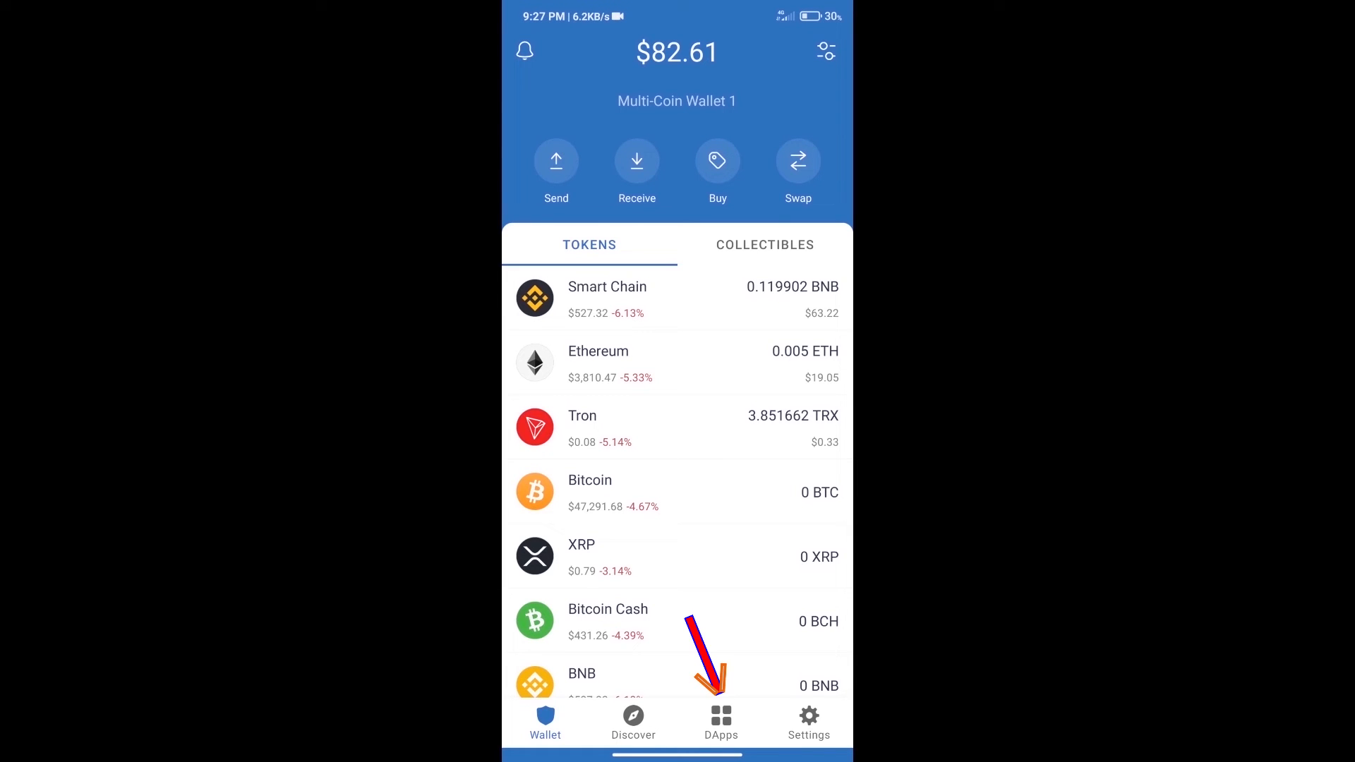
Open Uniswap Exchange from the Popular list in the DApps browser.
click(720, 721)
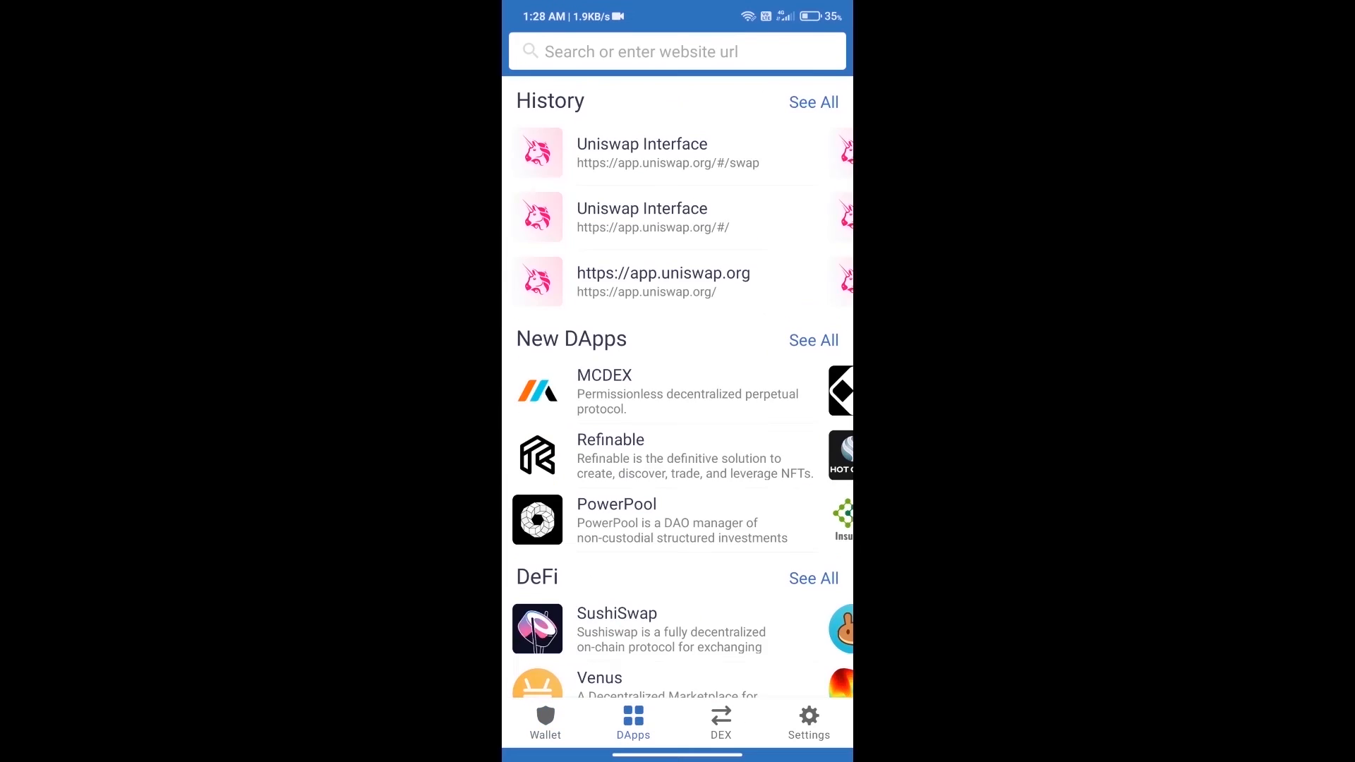
scroll(down, 3)
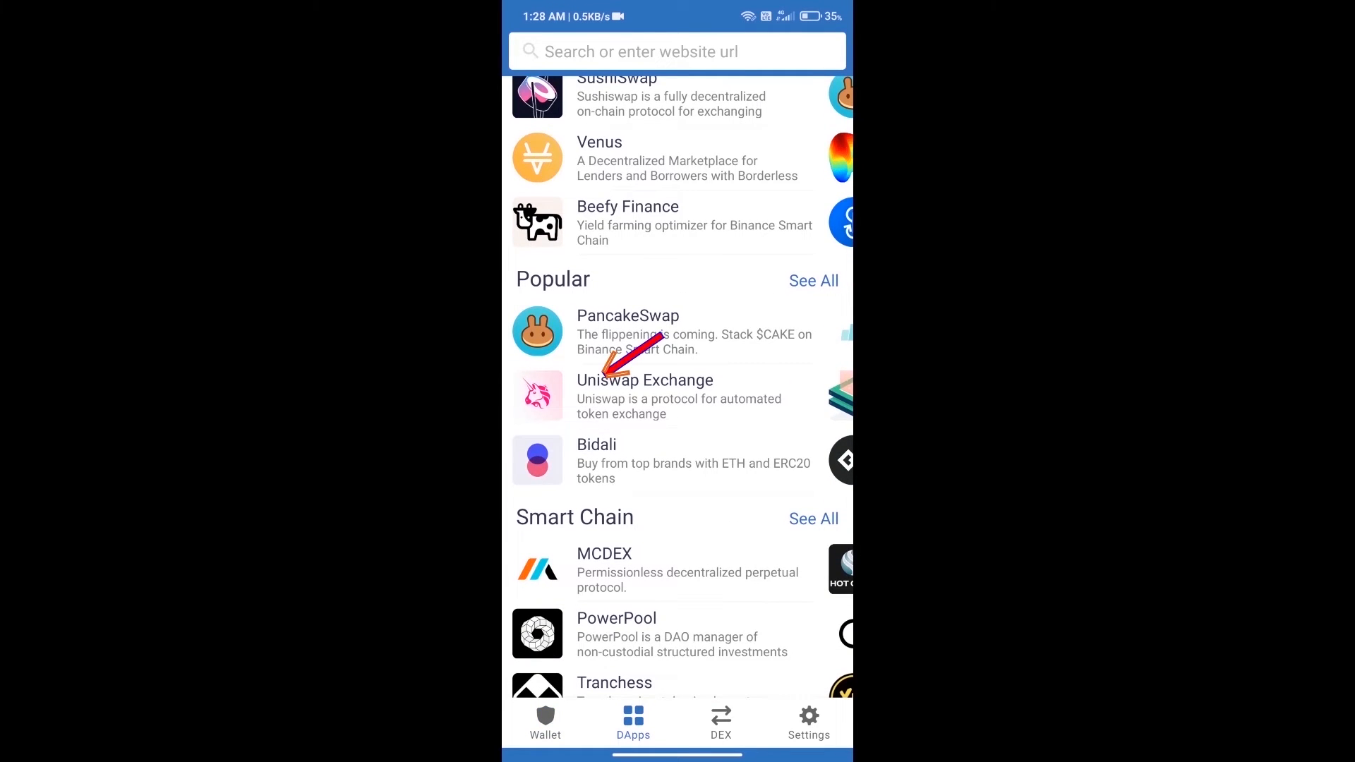
click(644, 381)
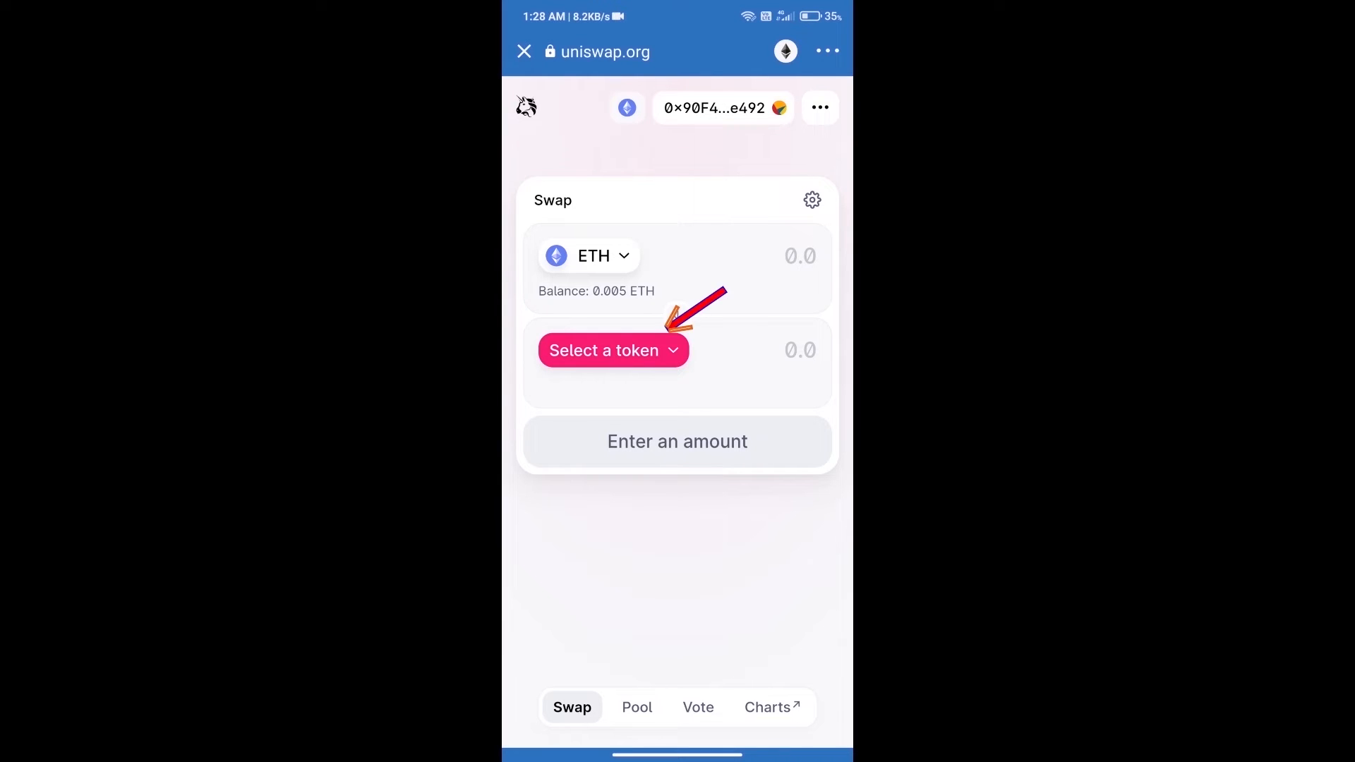
Begin choosing the token to receive, then look up HAKKA on CoinMarketCap.
click(612, 350)
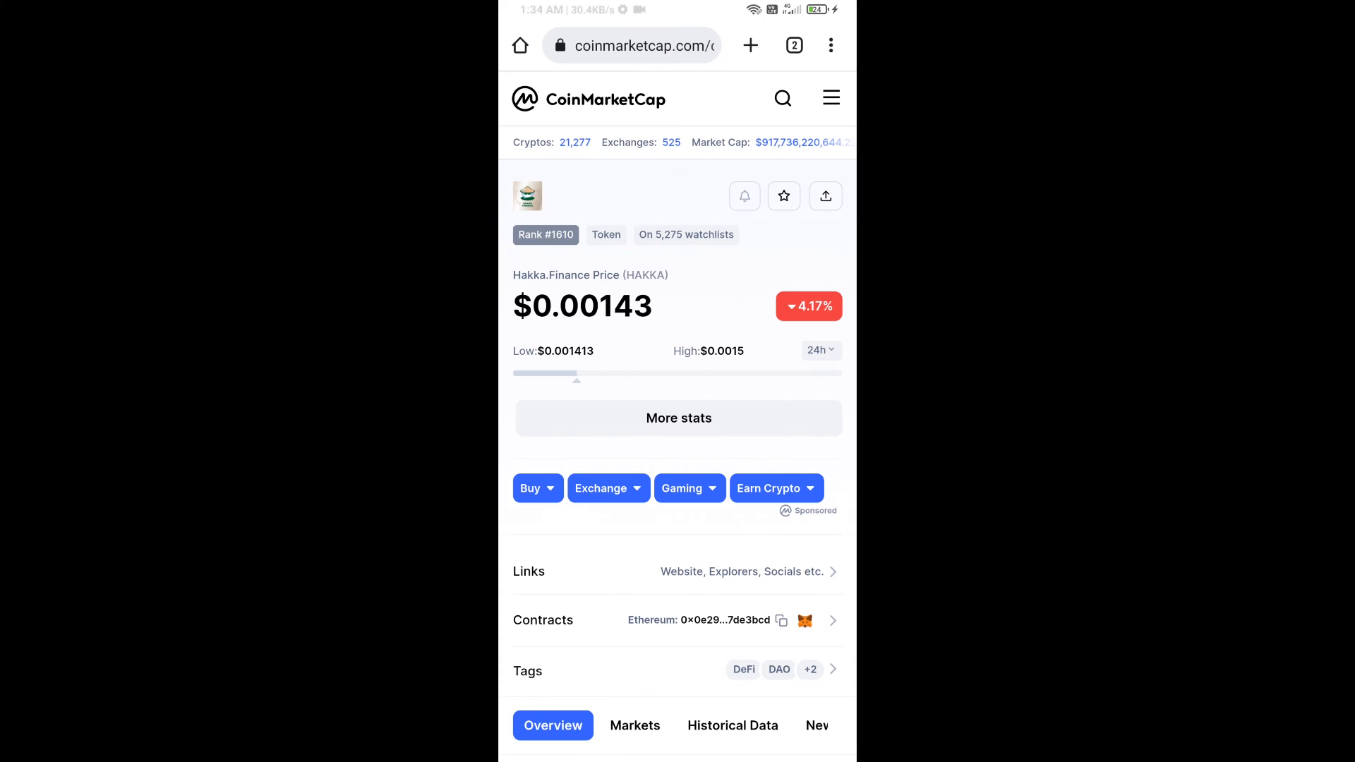
Copy HAKKA's Ethereum contract address and paste it into Uniswap's token search.
click(779, 620)
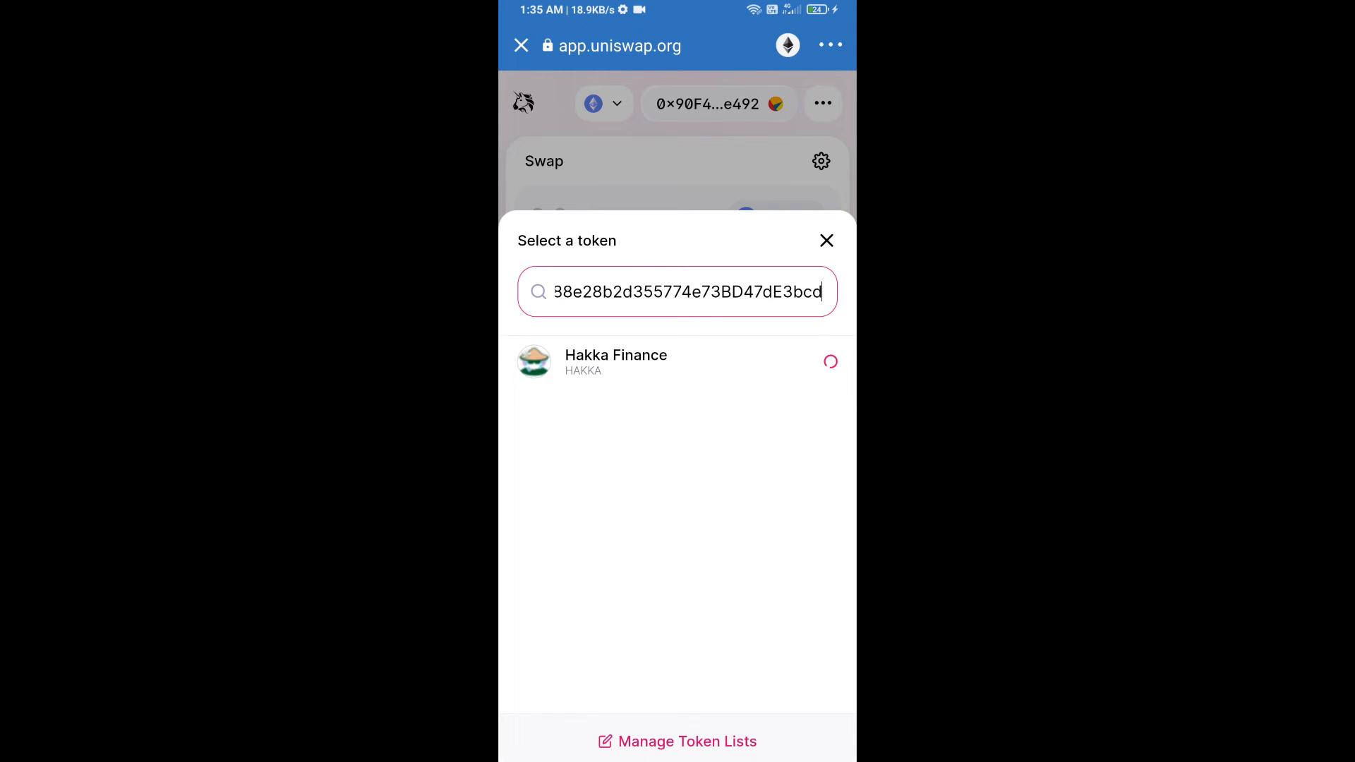
Select Hakka Finance from the search results as the token to receive.
click(825, 240)
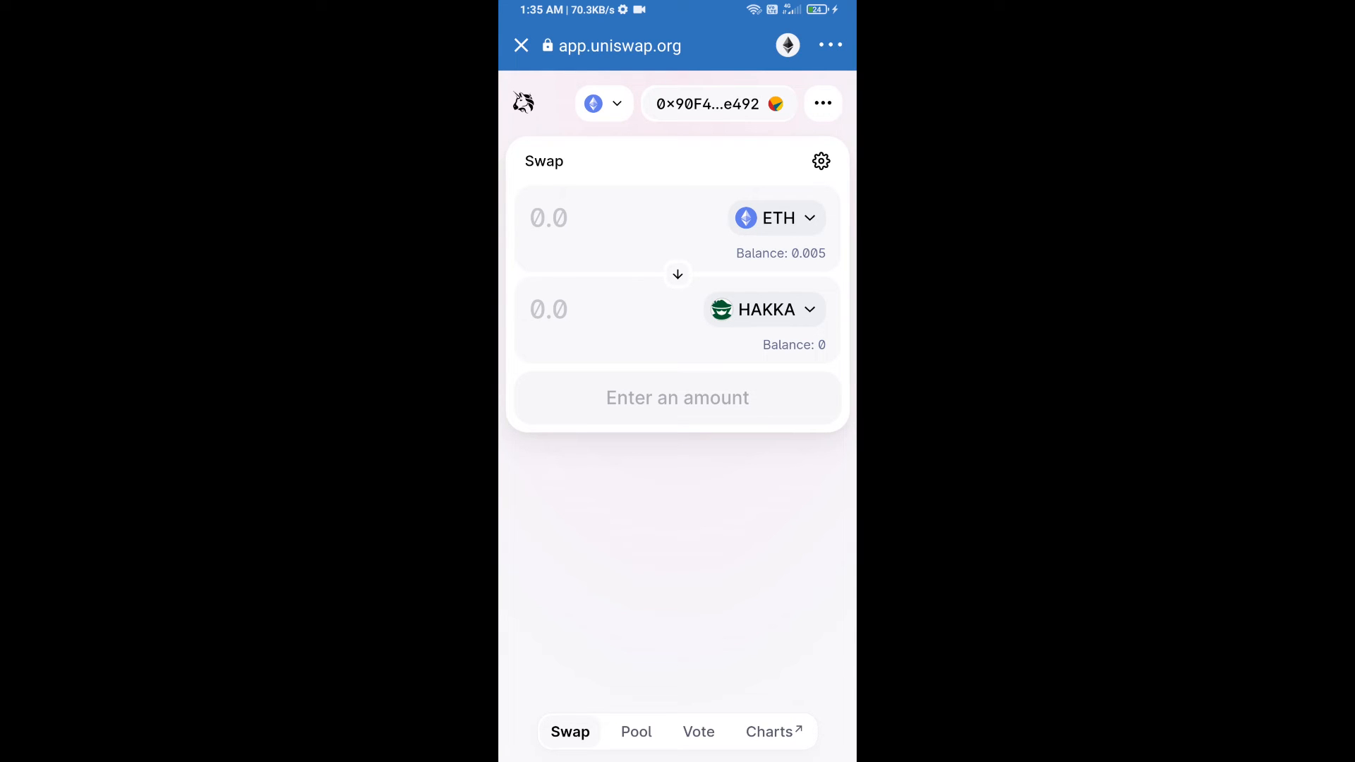
click(820, 161)
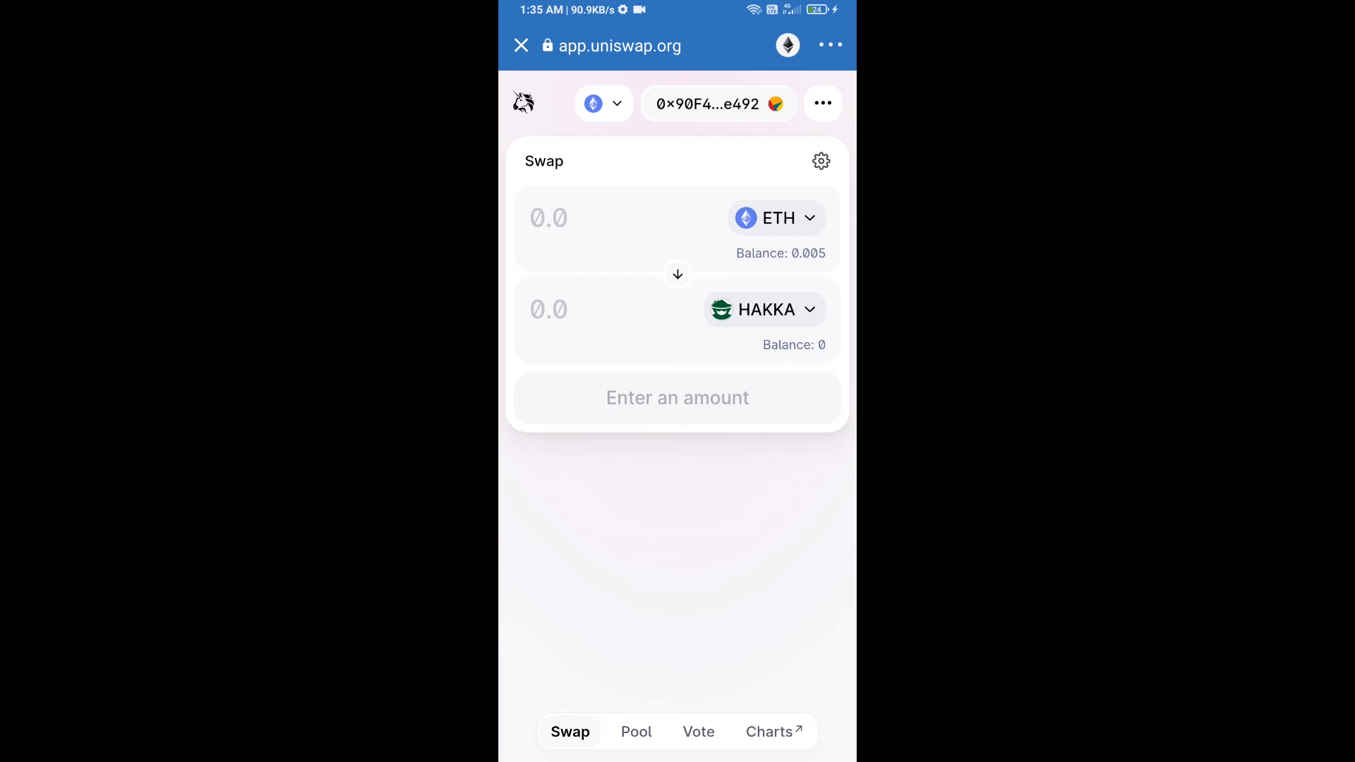
Enter 0.005 as the HAKKA amount and review the swap summary.
click(605, 309)
text(0.005)
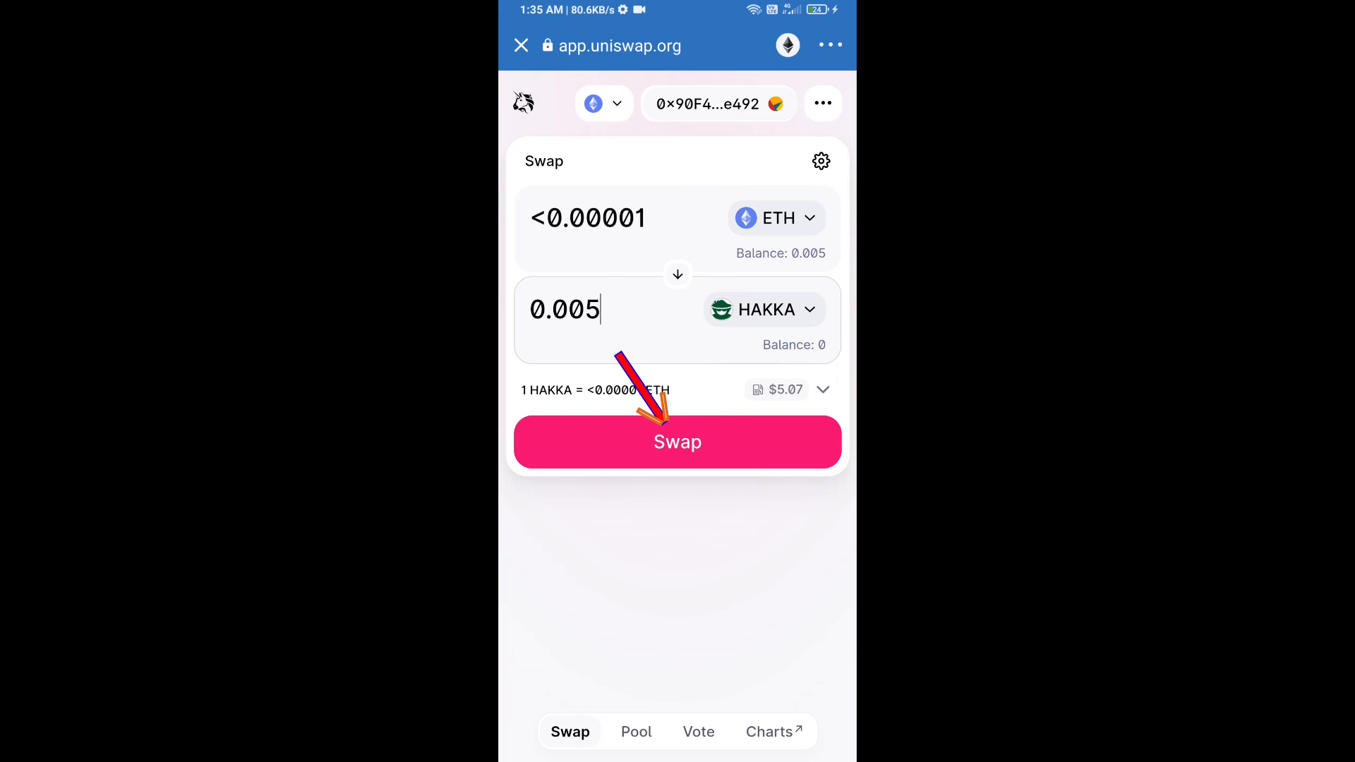
click(677, 442)
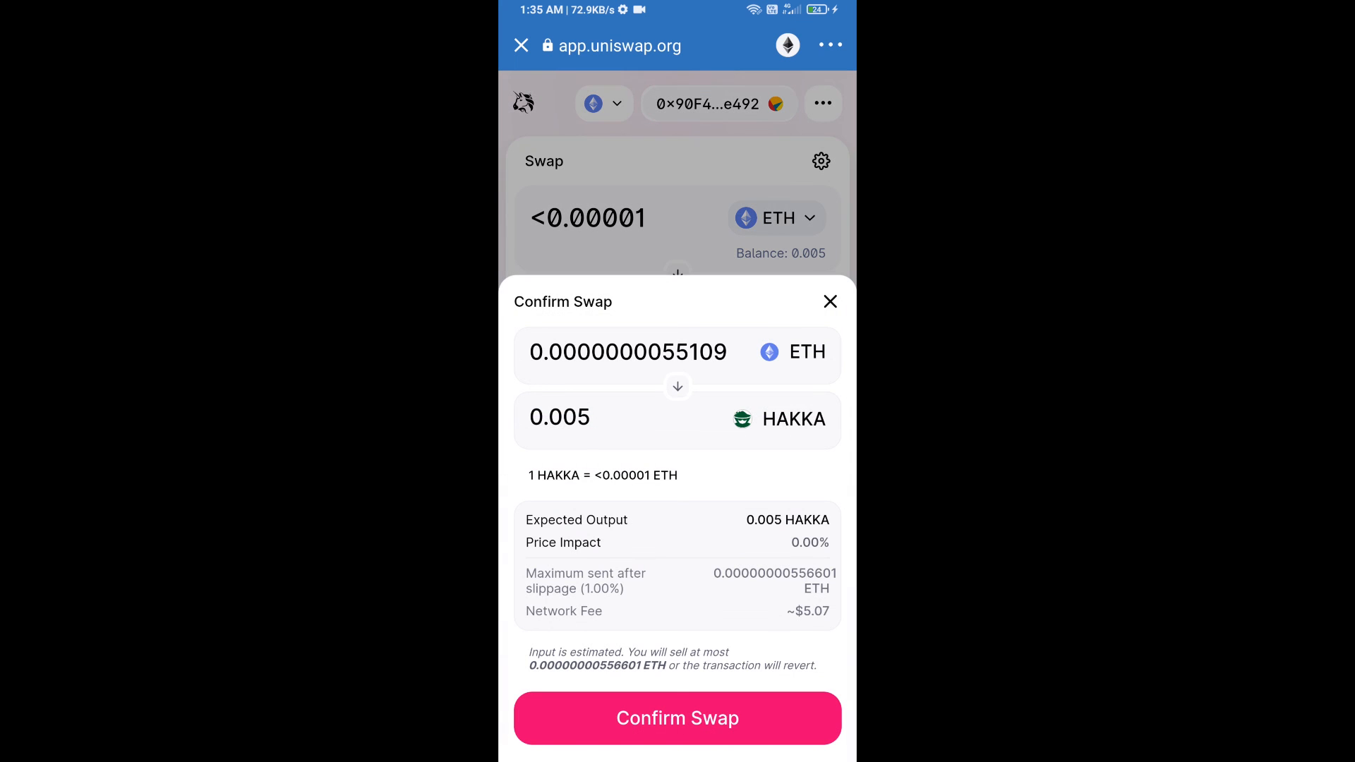